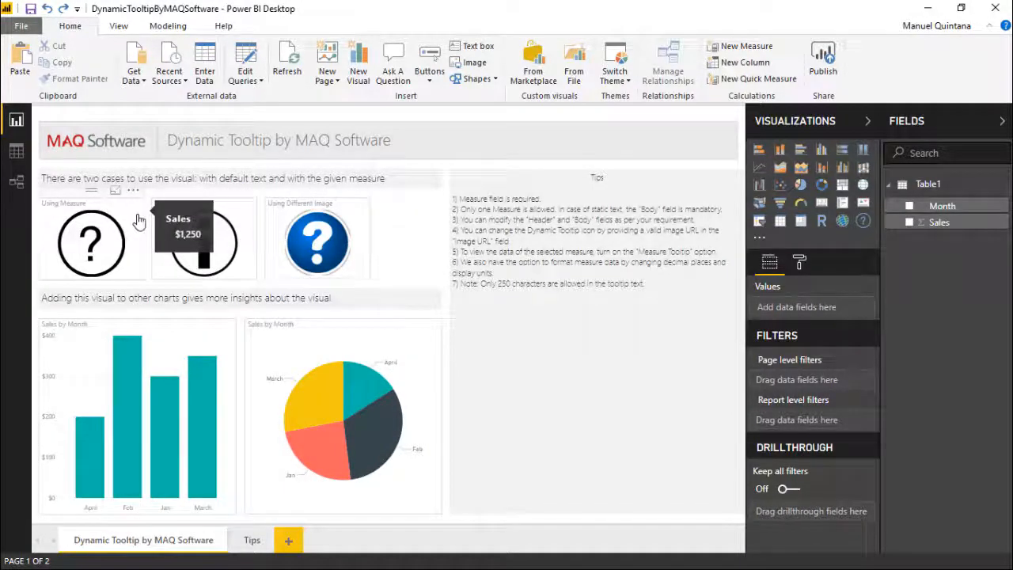
mouse_move(247, 229)
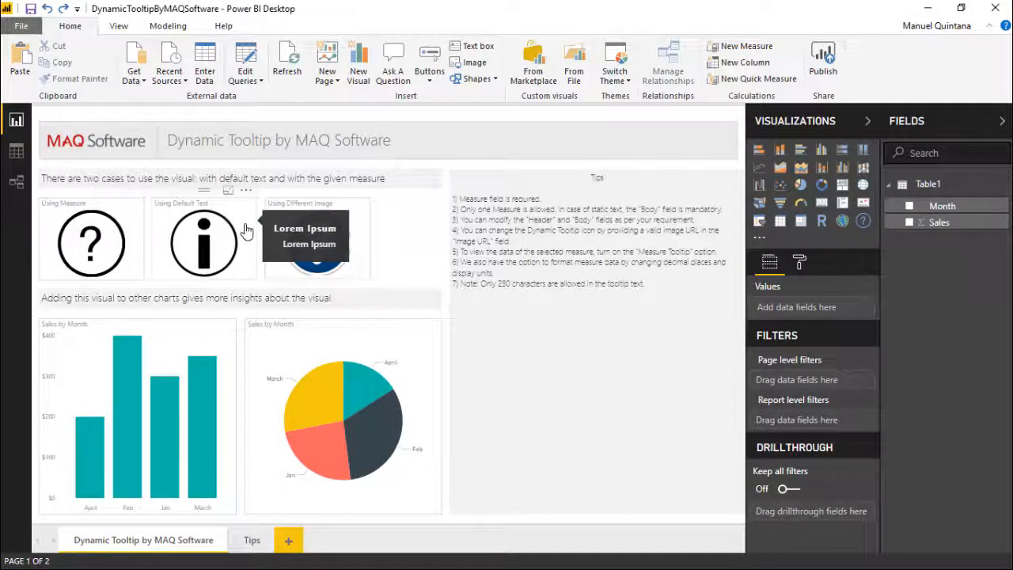
mouse_move(162, 213)
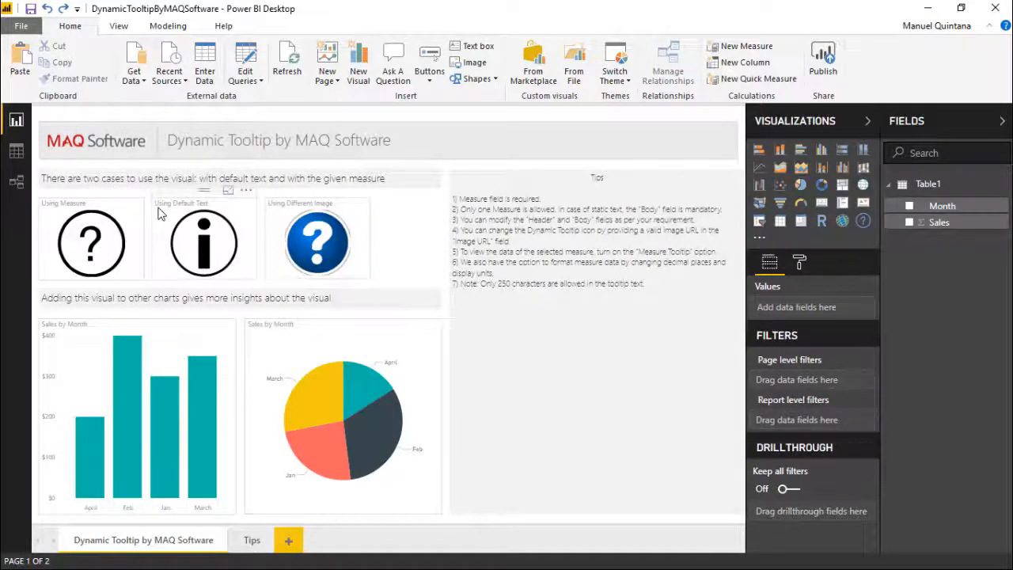
mouse_move(187, 238)
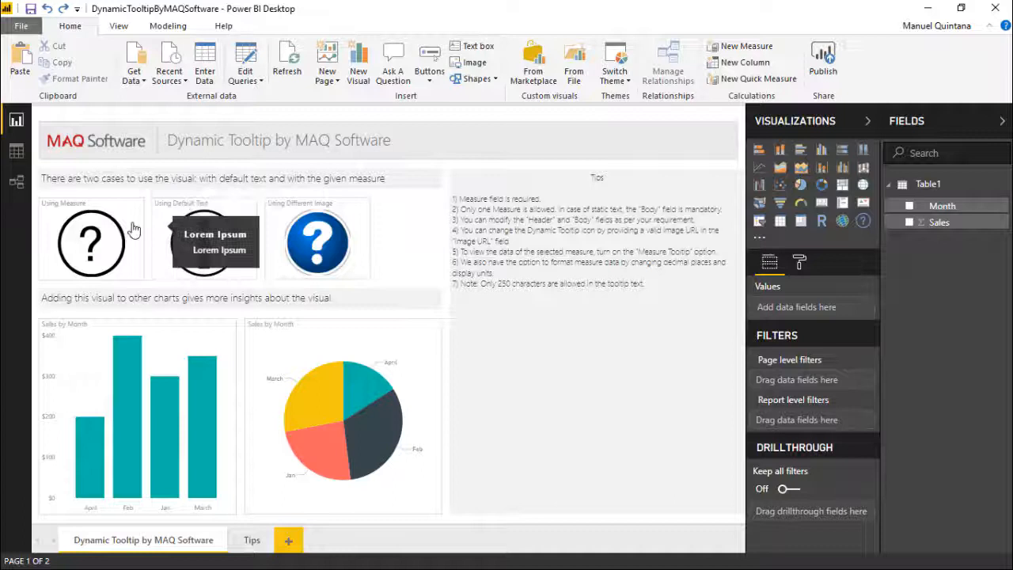
Step: Select the Using Measure tooltip visual to reveal its Sales Measure Data field
left_click(92, 241)
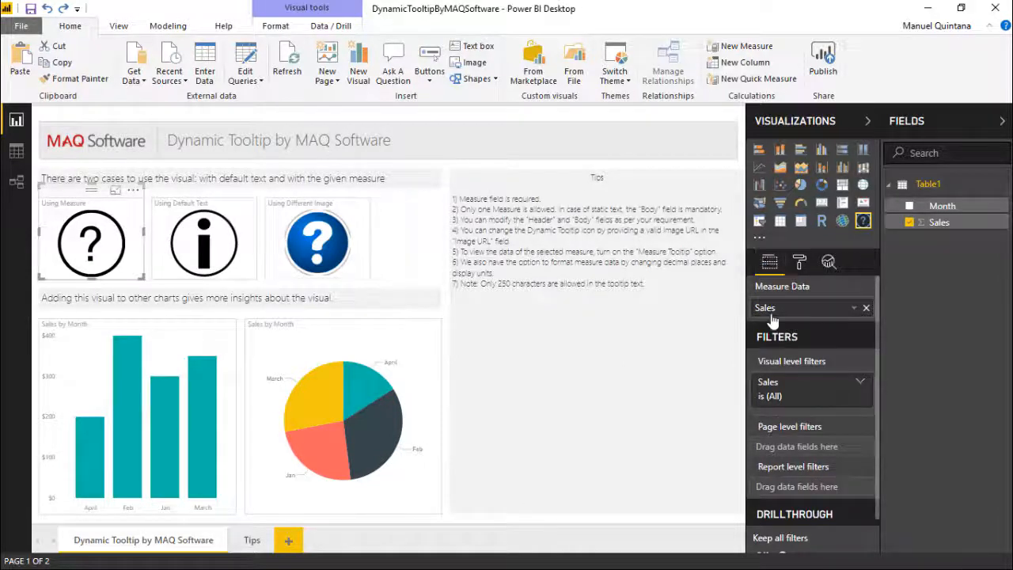
mouse_move(772, 320)
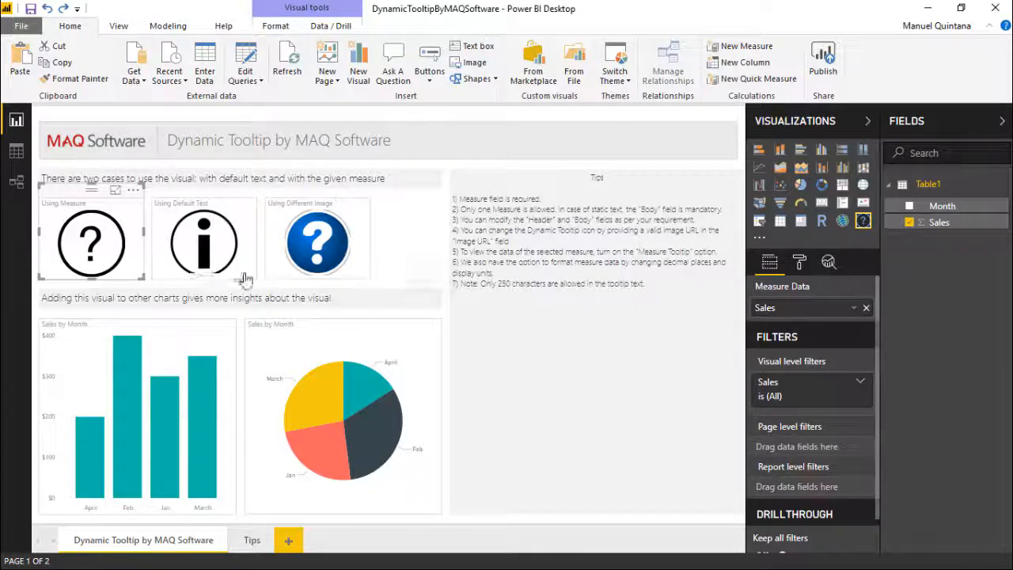
mouse_move(87, 252)
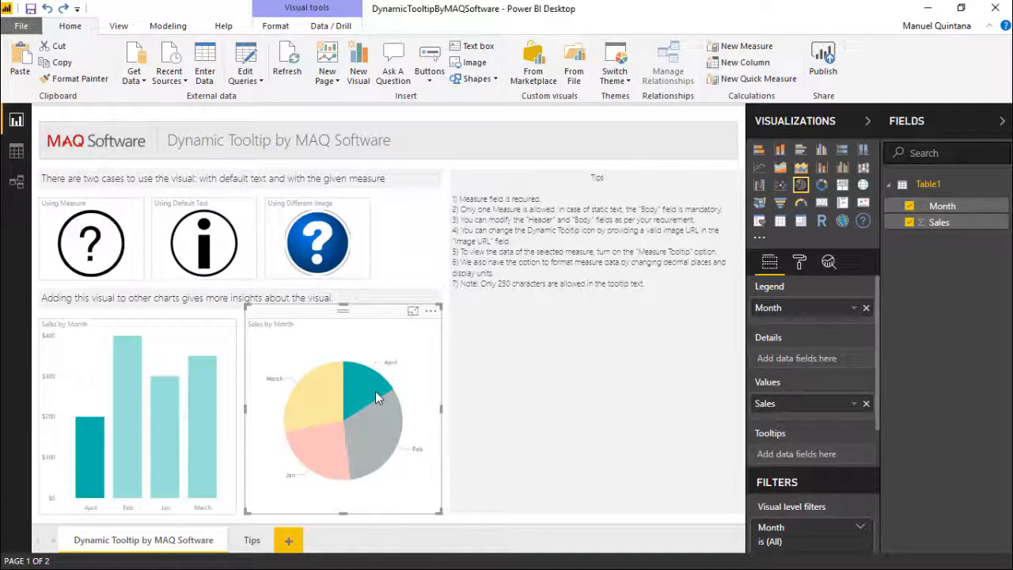
mouse_move(111, 258)
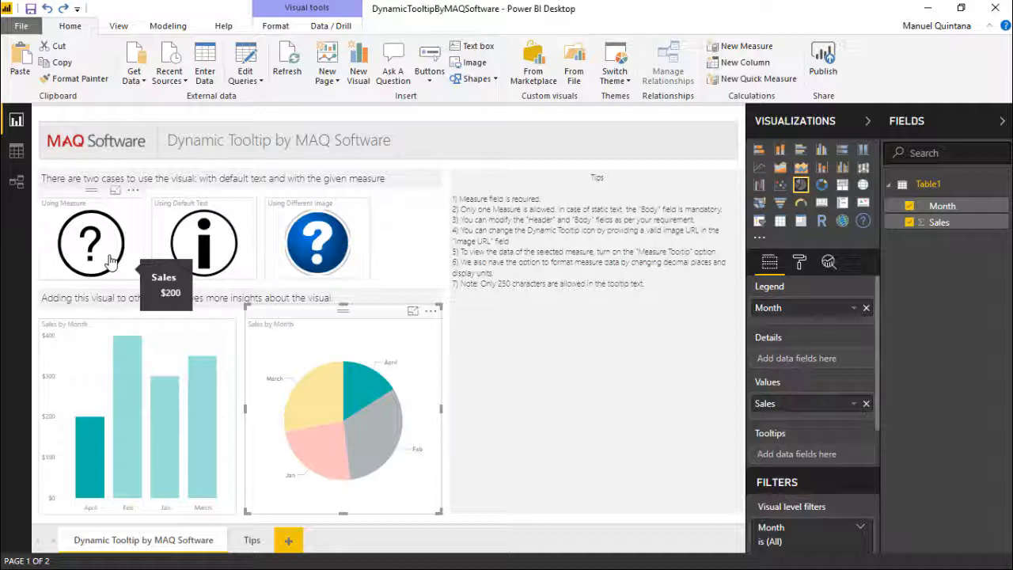
mouse_move(132, 239)
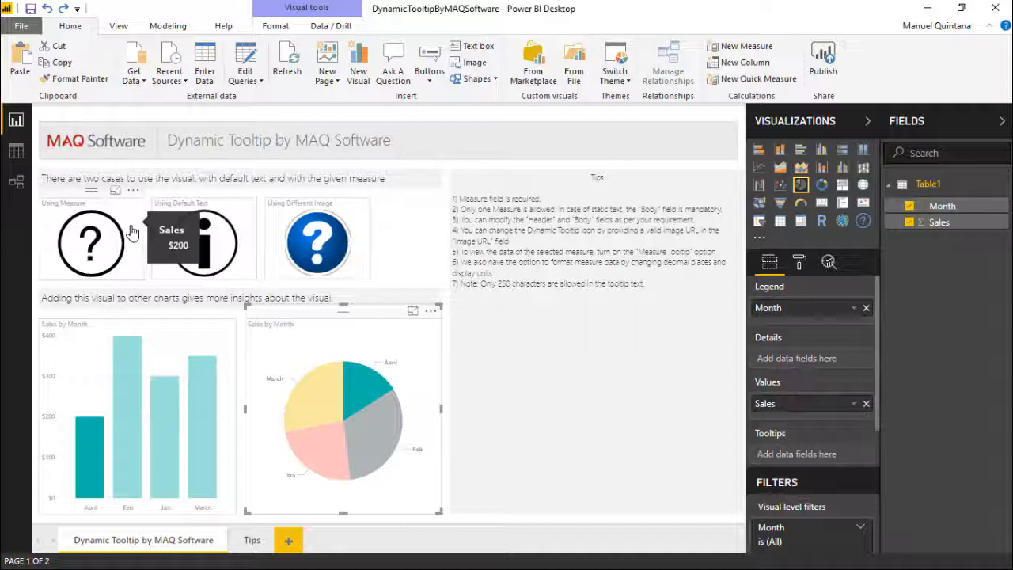
mouse_move(204, 272)
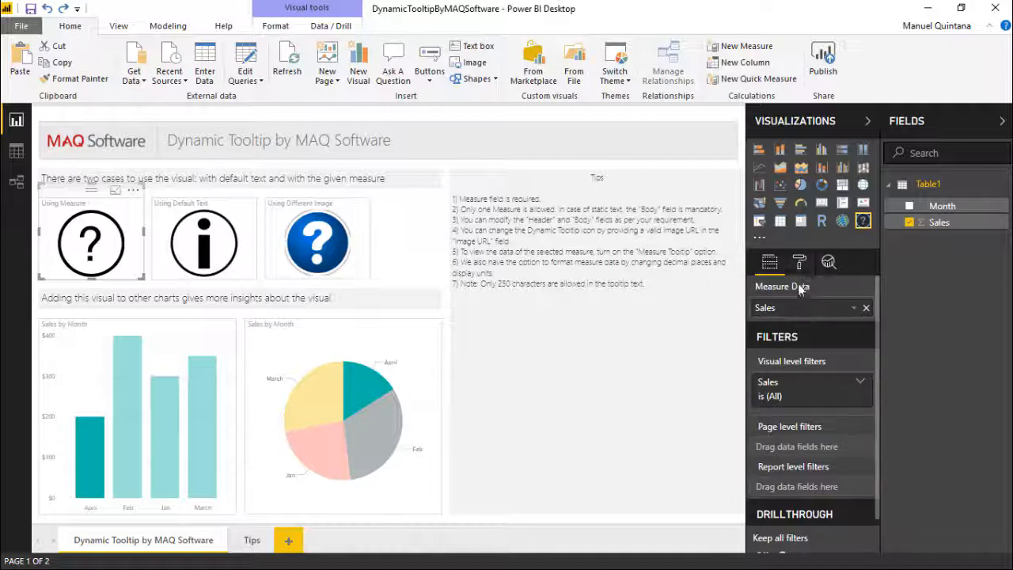
Step: Toggle the Measure Tooltip setting Off in the visual's Format pane
left_click(799, 263)
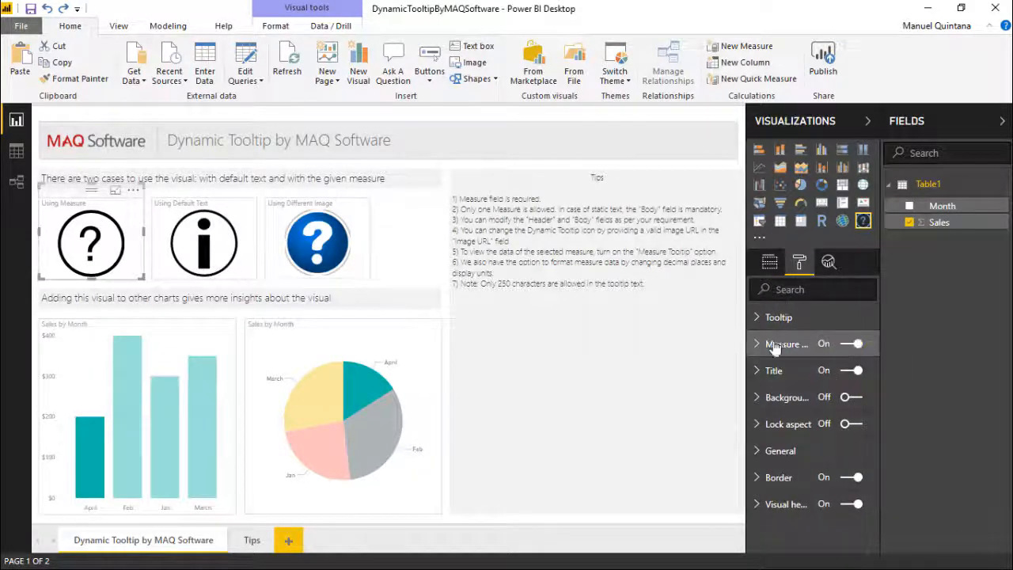
left_click(757, 343)
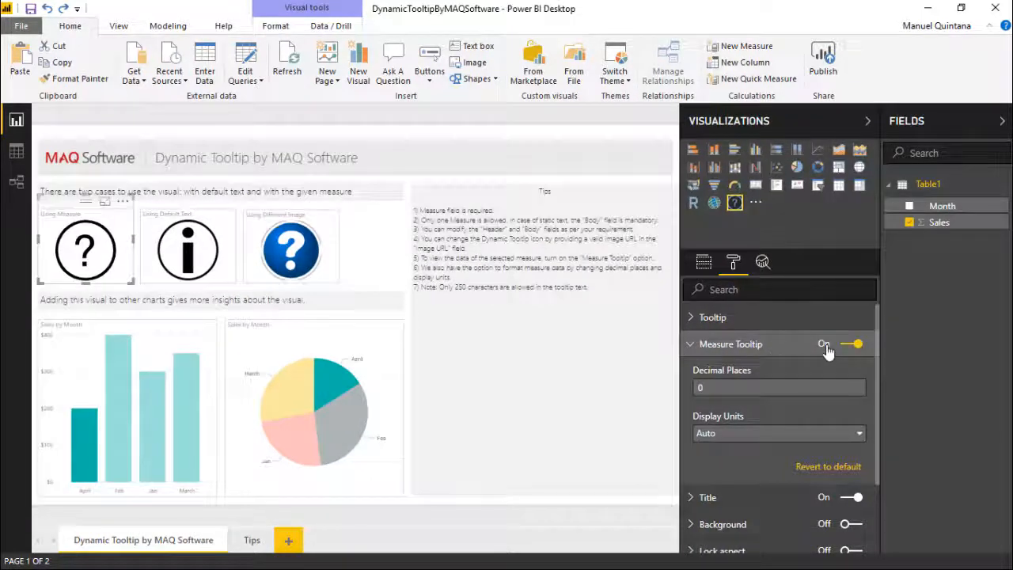
left_click(852, 343)
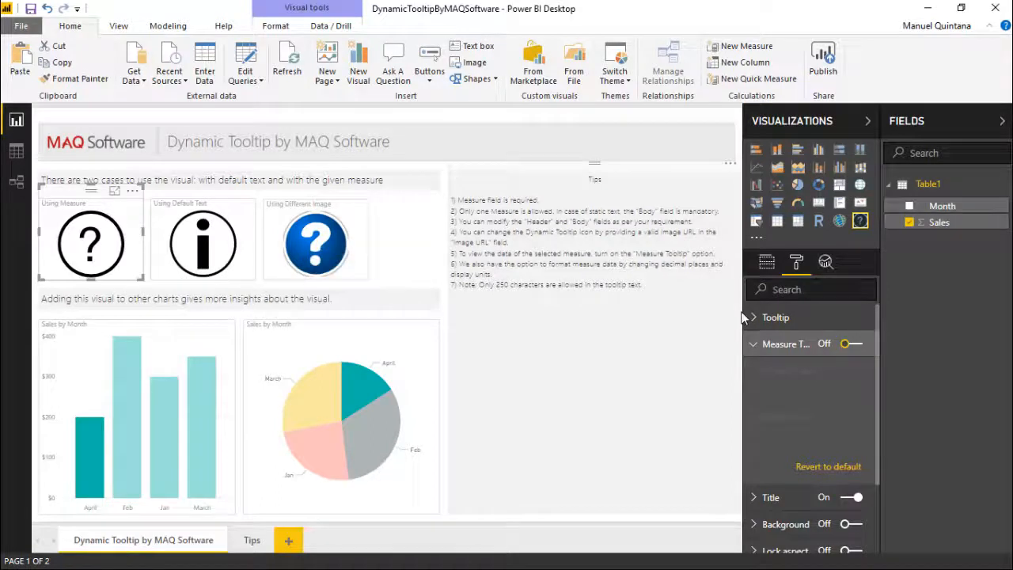
Step: Toggle the Measure Tooltip setting back On
left_click(775, 317)
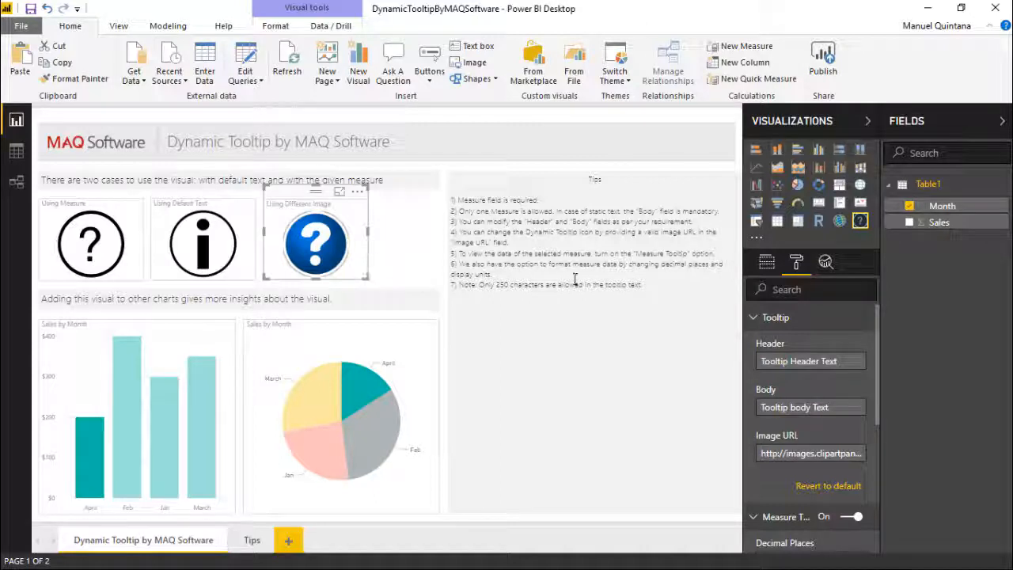
Step: Collapse the Tooltip and Measure Tooltip sections in the Format pane
left_click(754, 316)
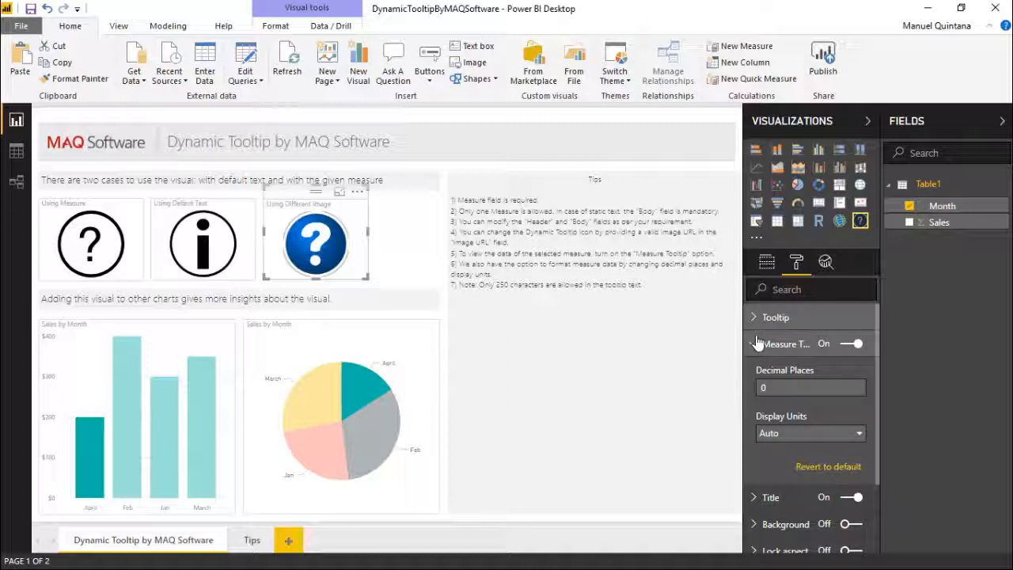
left_click(753, 343)
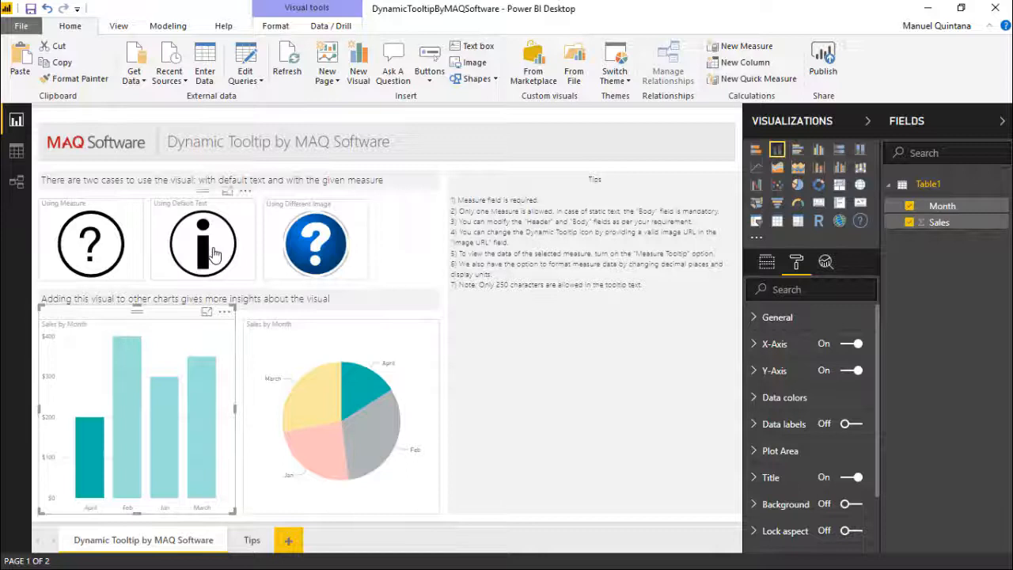
mouse_move(202, 244)
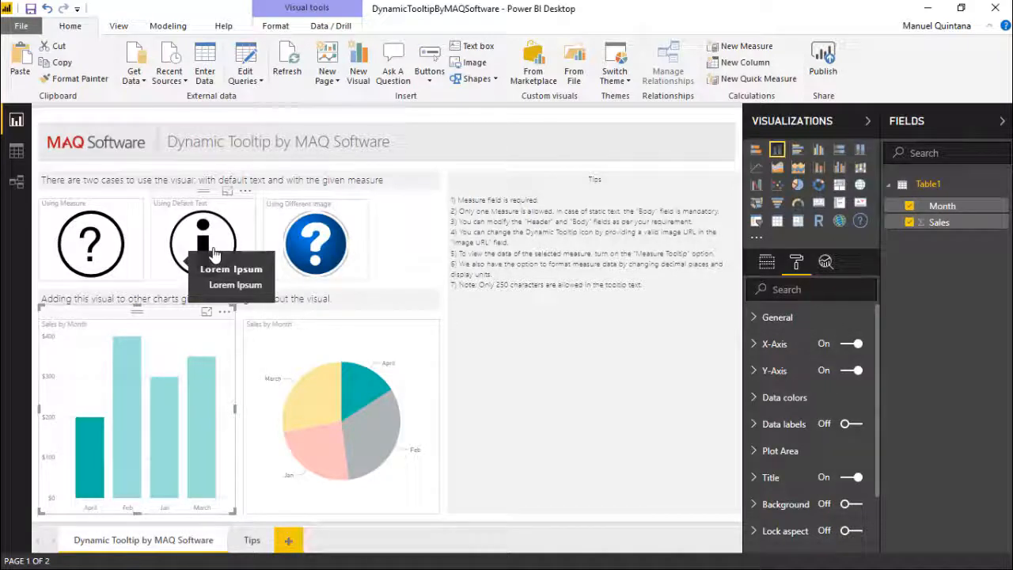